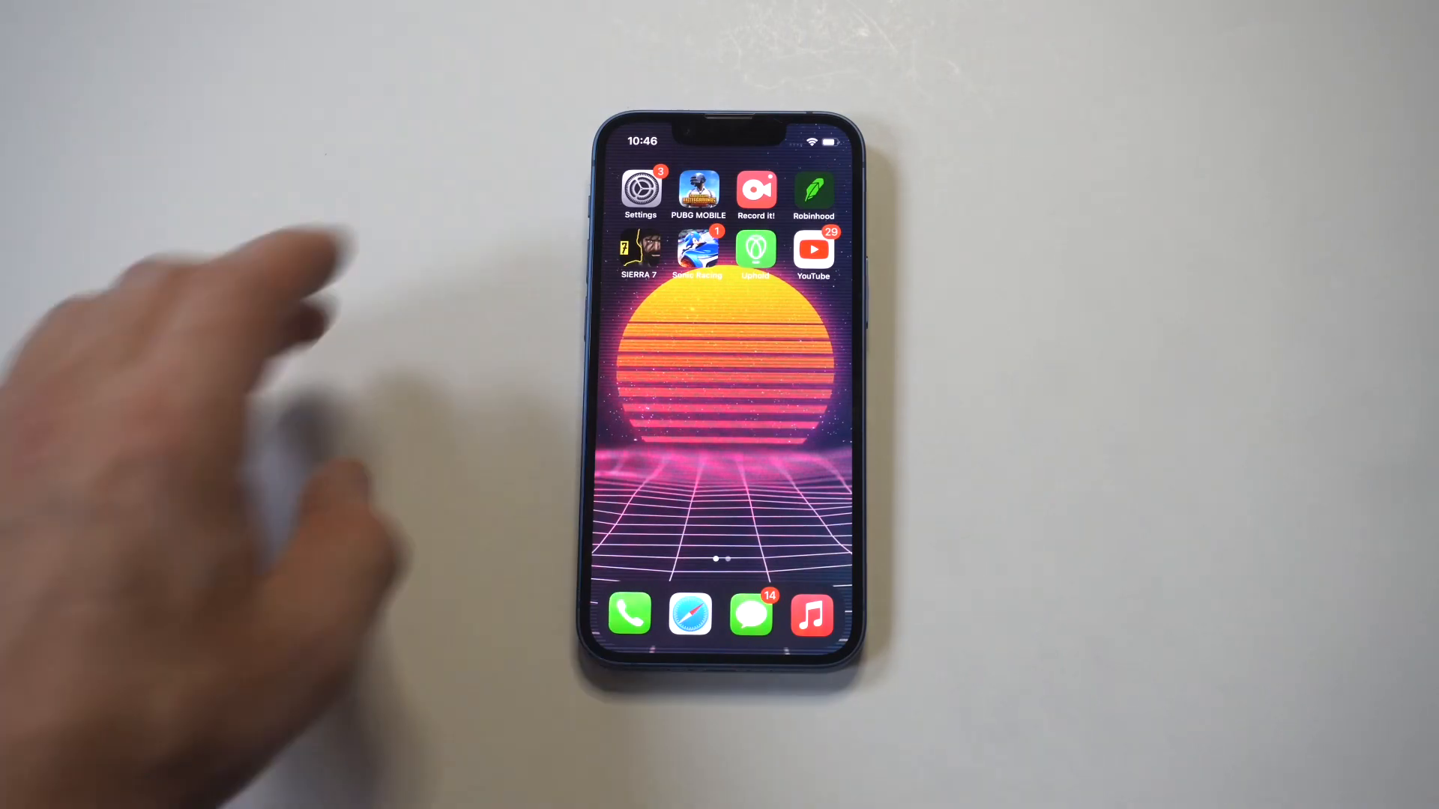
Launch Settings from the home screen and scroll to reach Content & Privacy Restrictions.
click(641, 190)
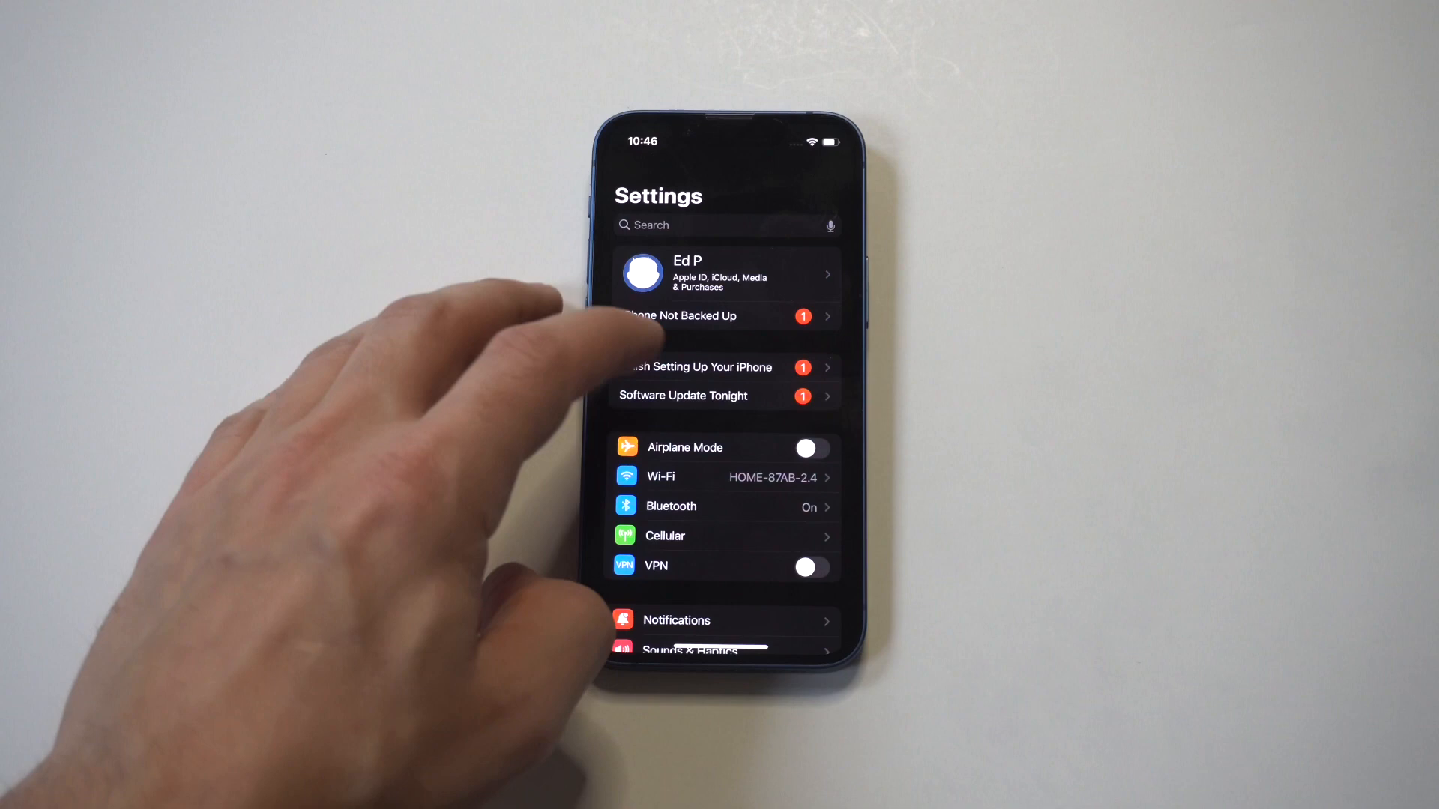
scroll(up, 3)
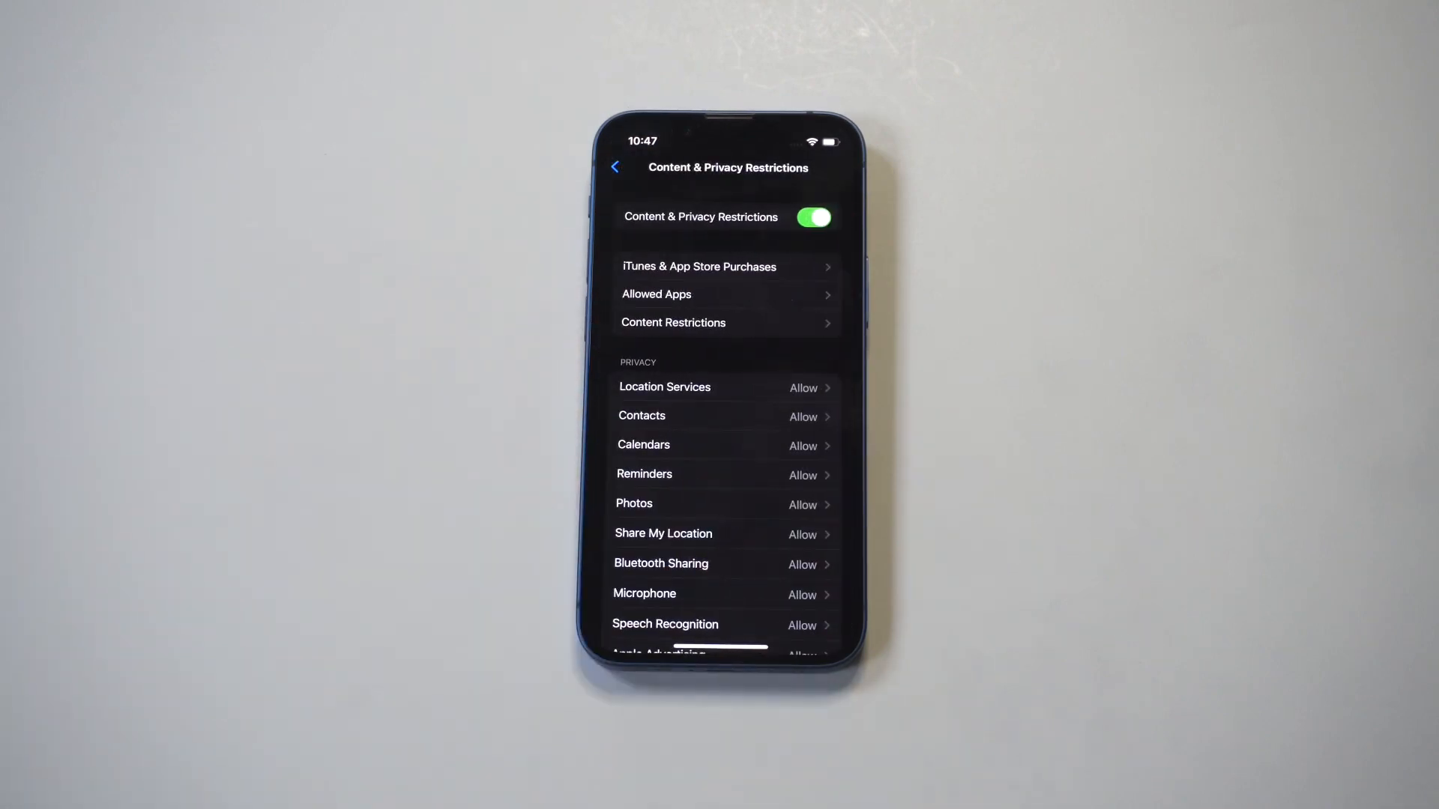
Go into Content Restrictions and show the age-rating choices for Apps.
click(673, 322)
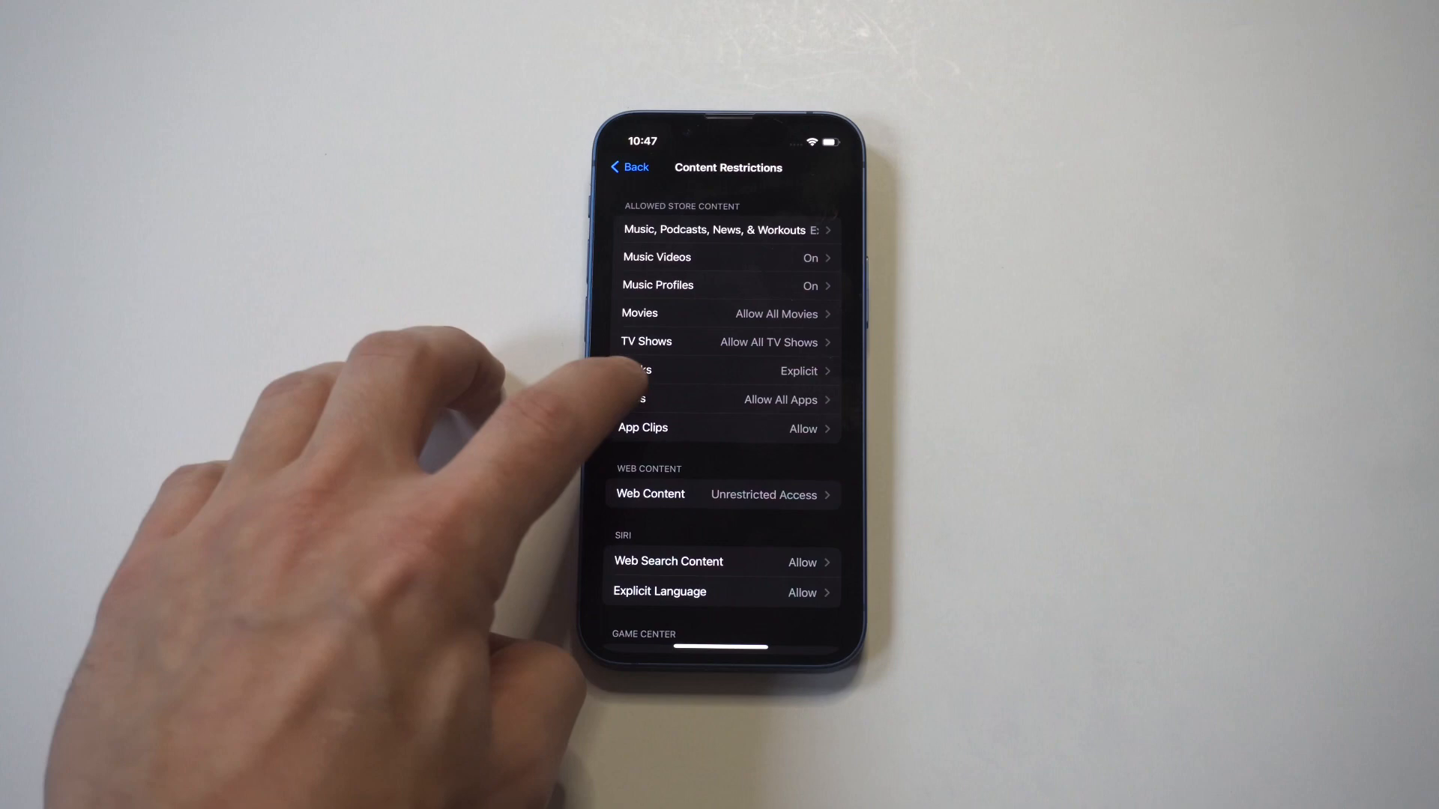
click(724, 400)
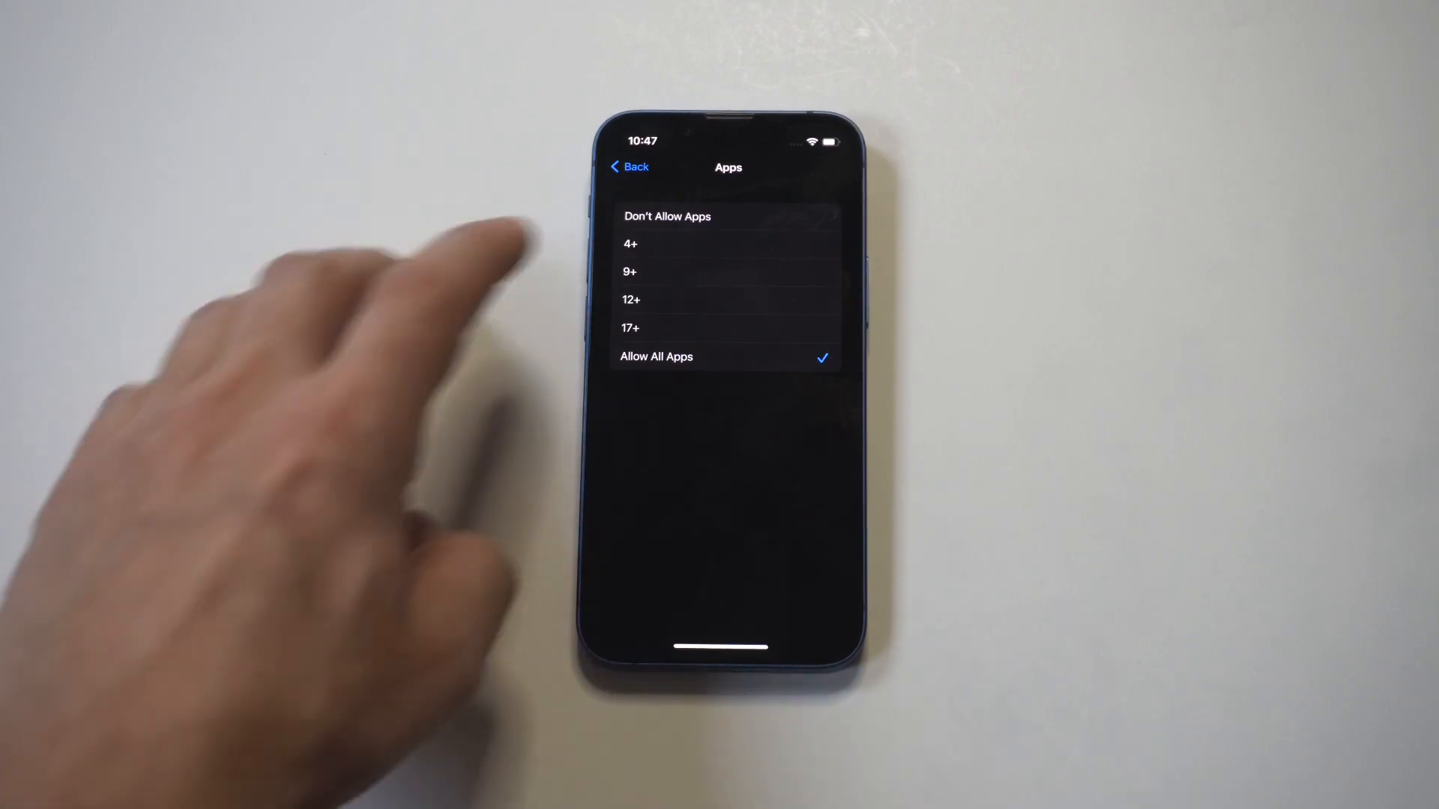
Select Don't Allow Apps, then reopen the Apps ratings to verify the checkmark.
click(667, 217)
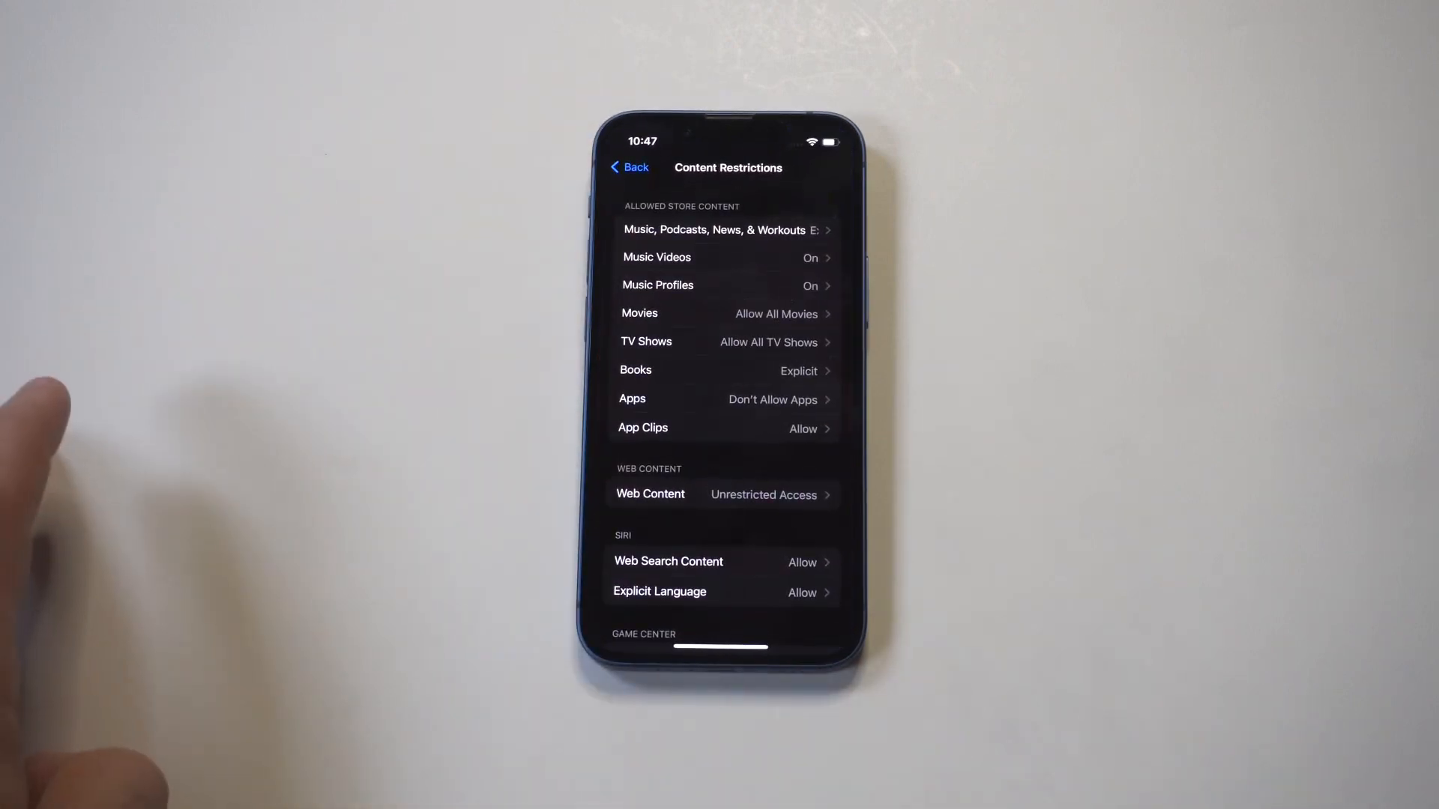
click(724, 399)
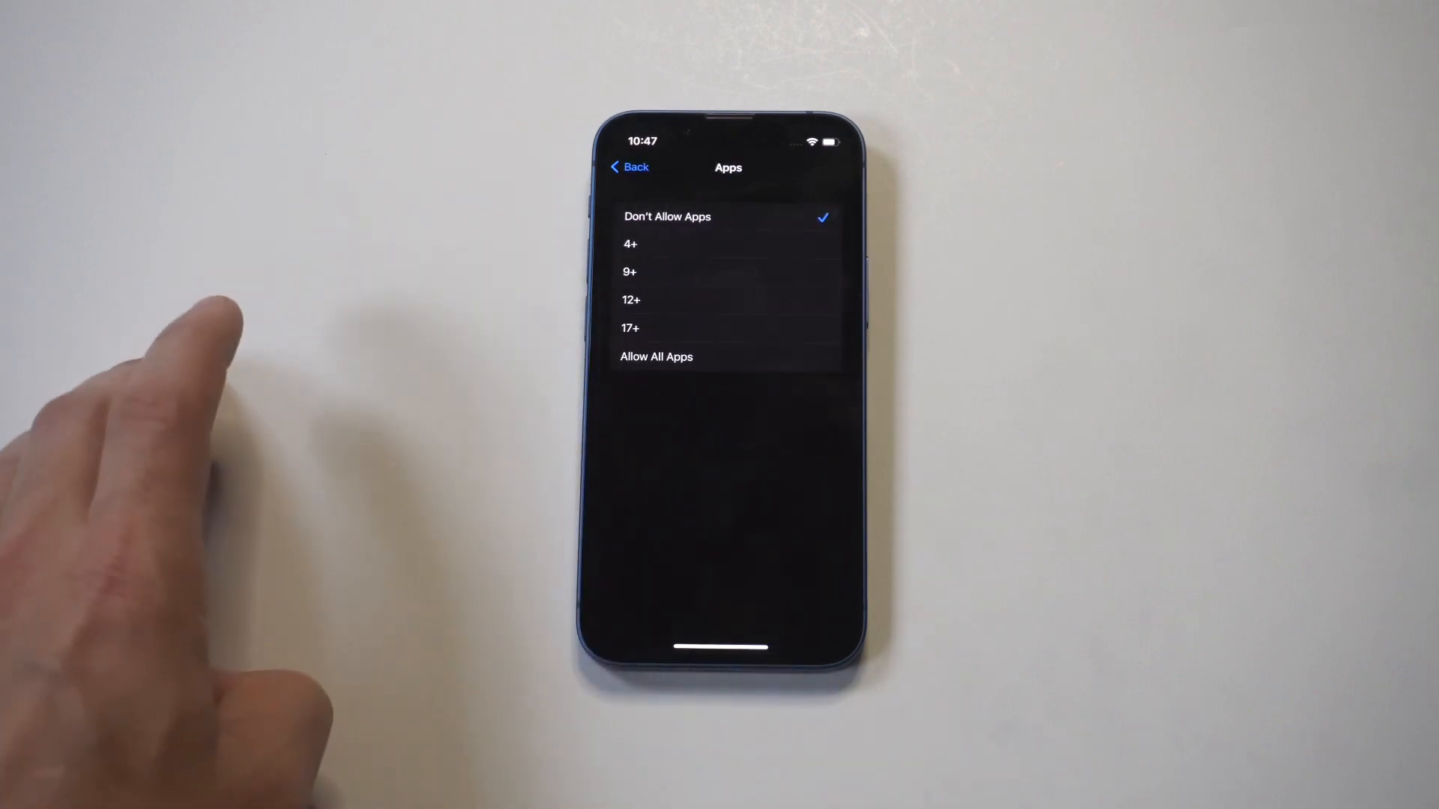